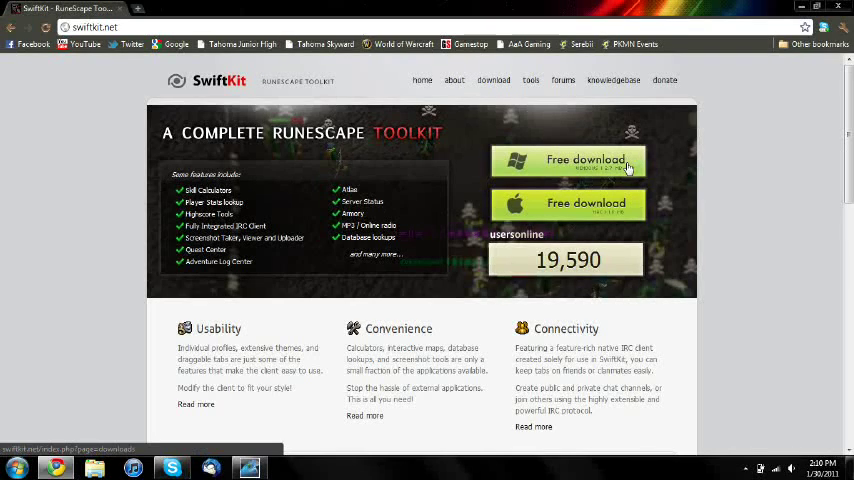
Go to the SwiftKit downloads page and look over its mirrors and requirements.
{"action": "left_click", "coordinate": [568, 160]}
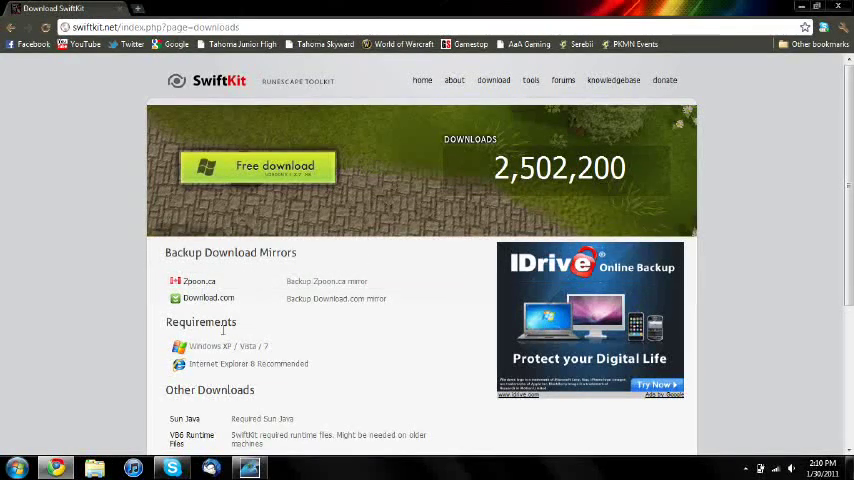
{"action": "mouse_move", "coordinate": [260, 358]}
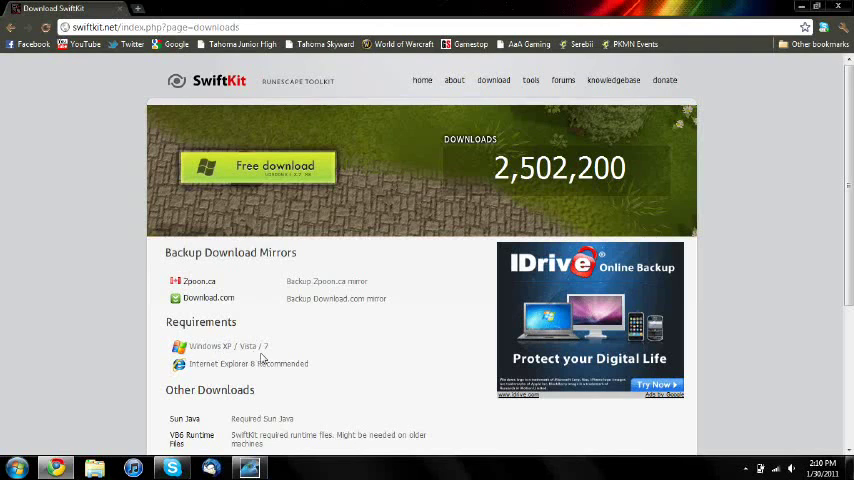
{"action": "mouse_move", "coordinate": [240, 360]}
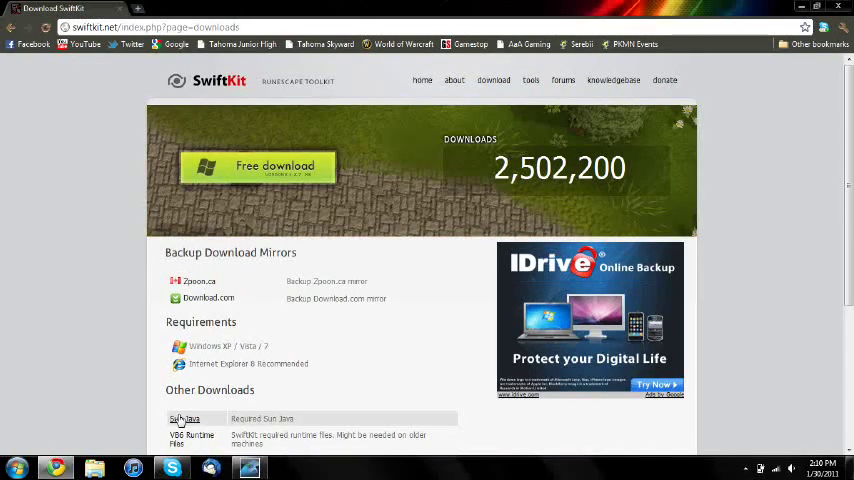
{"action": "scroll", "scroll_direction": "down", "scroll_amount": 3}
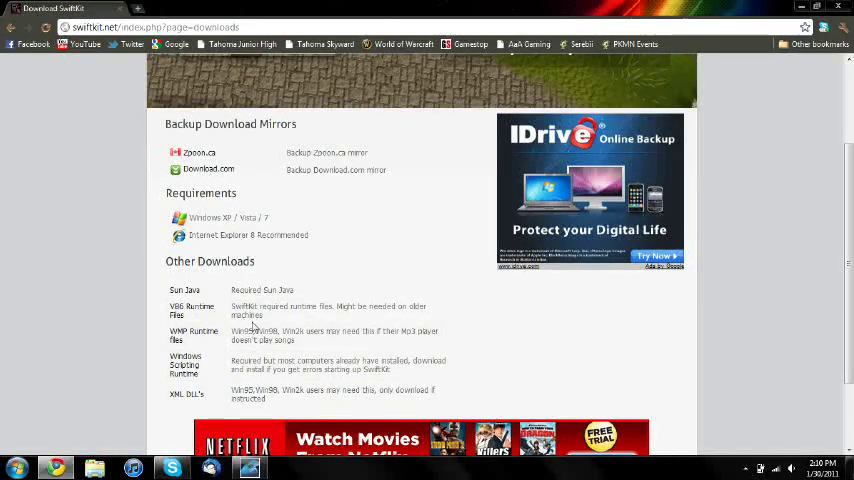
{"action": "scroll", "scroll_direction": "up", "scroll_amount": 3}
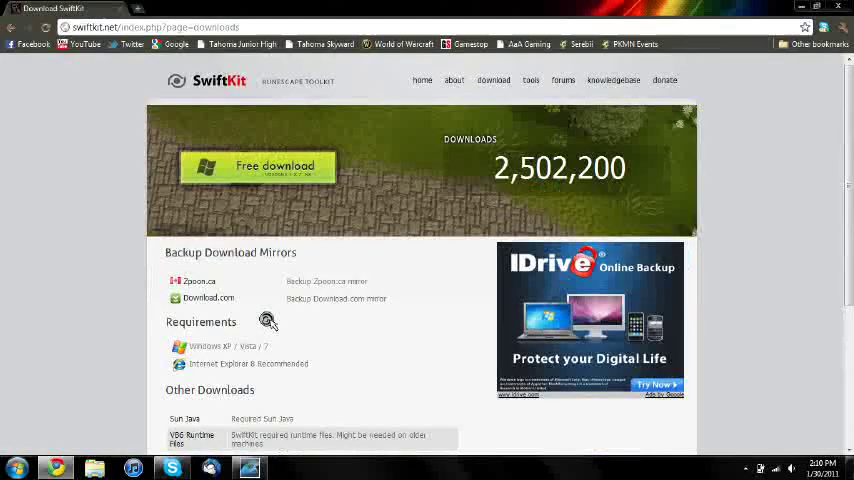
{"action": "mouse_move", "coordinate": [212, 188]}
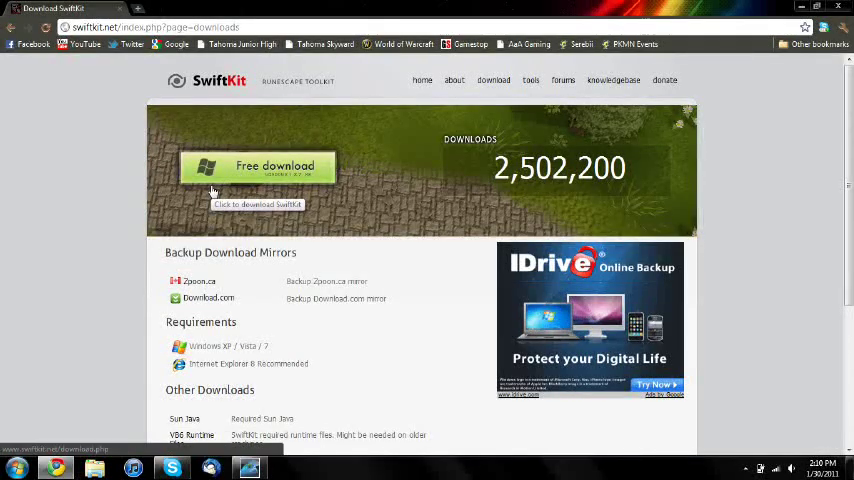
Download the SwiftKit installer and keep the downloaded file in Chrome.
{"action": "left_click", "coordinate": [256, 166]}
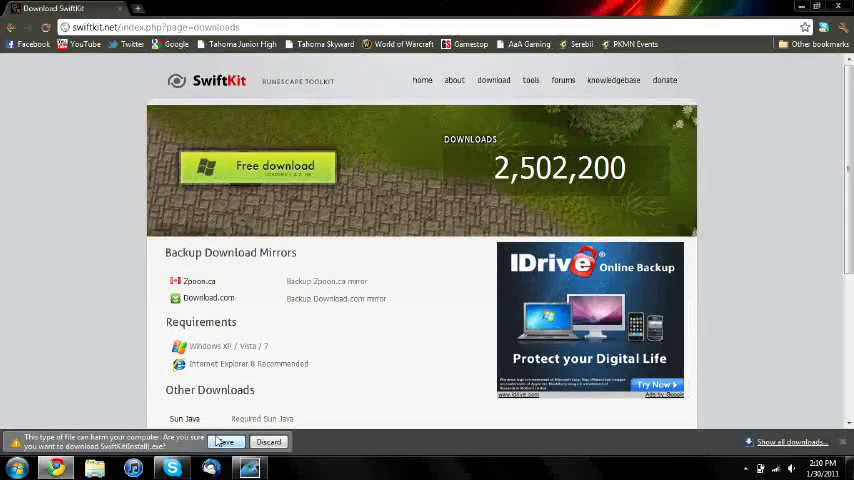
{"action": "left_click", "coordinate": [228, 440]}
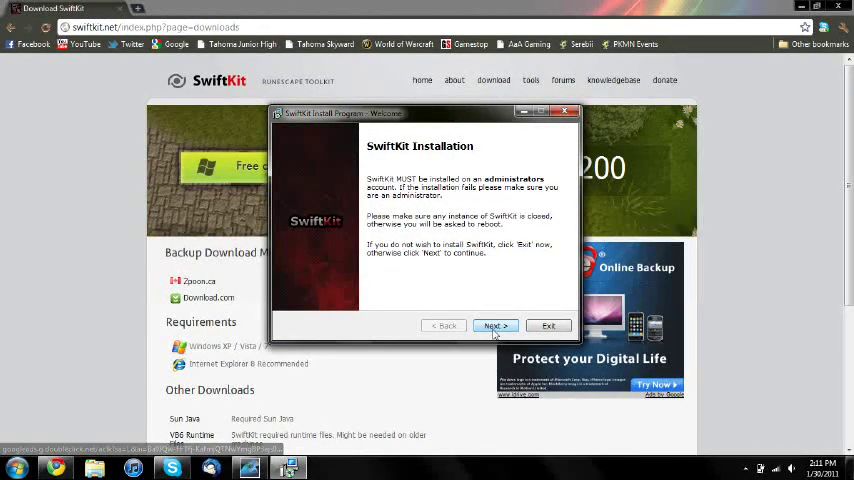
Continue past the installer welcome screen to the Information page.
{"action": "left_click", "coordinate": [496, 324]}
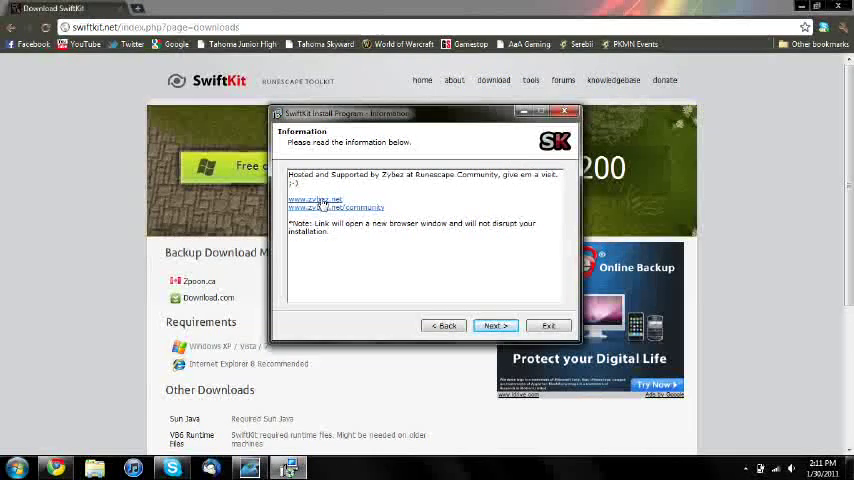
{"action": "mouse_move", "coordinate": [484, 288]}
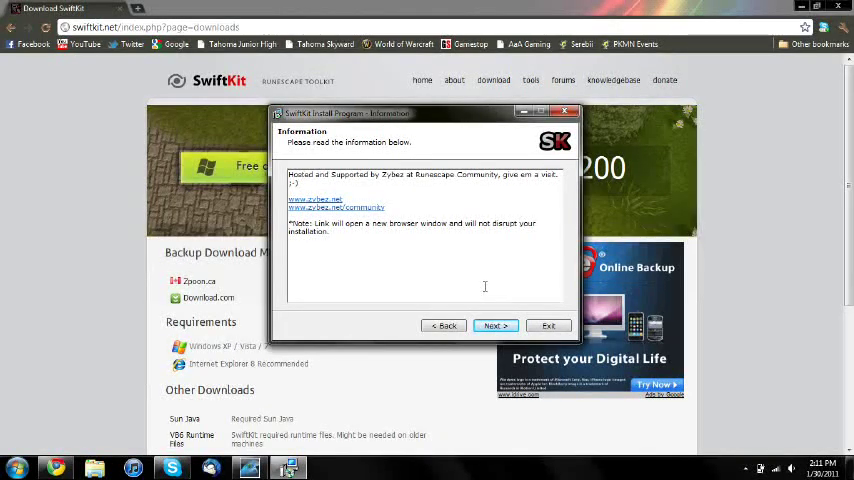
Accept the license terms and conditions and continue to the install folder page.
{"action": "left_click", "coordinate": [494, 324]}
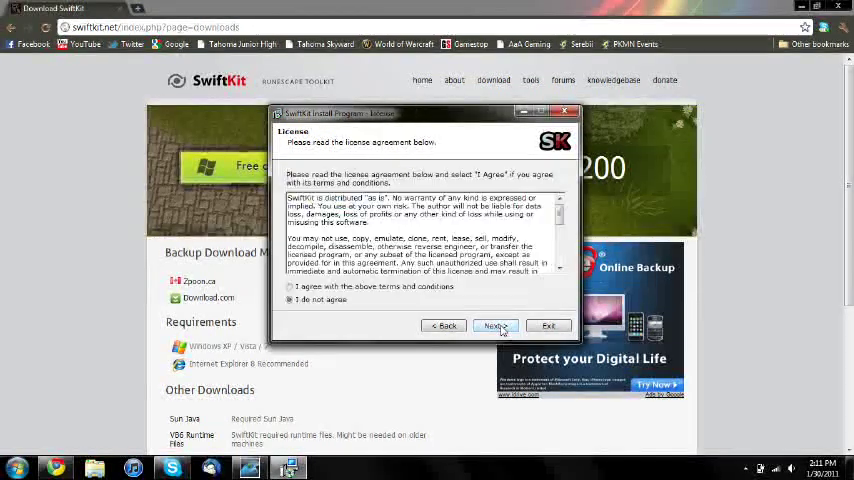
{"action": "left_click", "coordinate": [290, 288]}
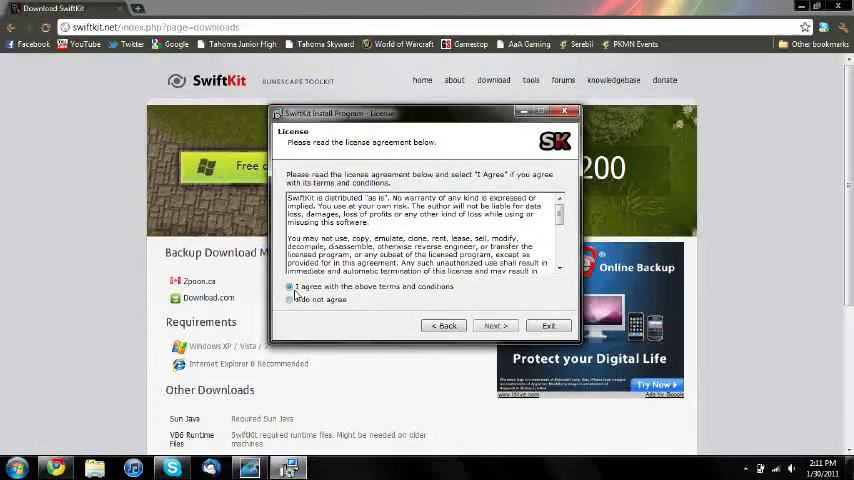
{"action": "left_click", "coordinate": [290, 288]}
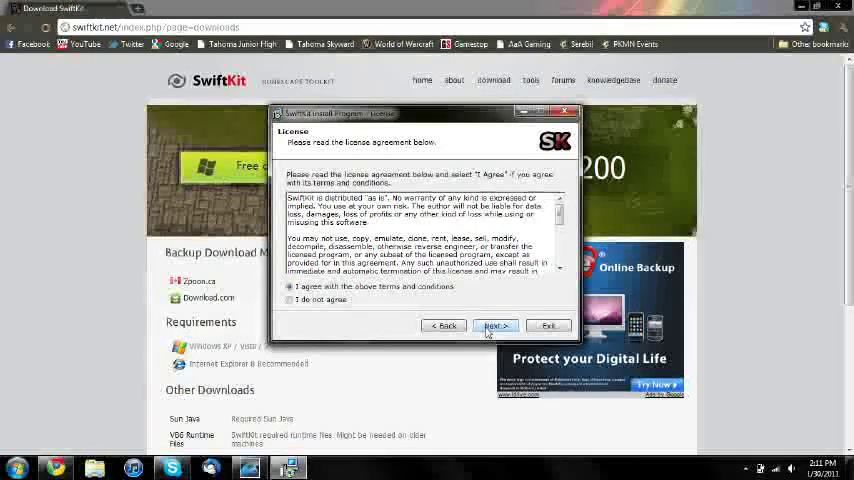
{"action": "left_click", "coordinate": [496, 324]}
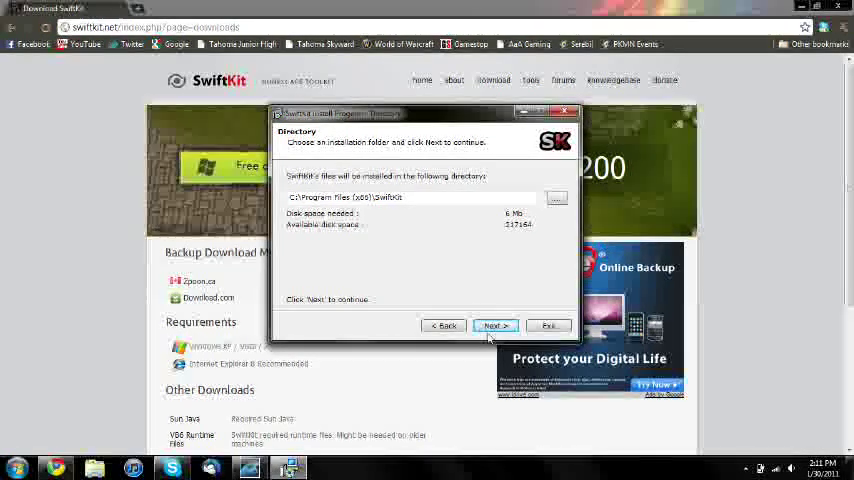
Install SwiftKit to the default Program Files folder and exit the finished installer.
{"action": "left_click", "coordinate": [496, 324]}
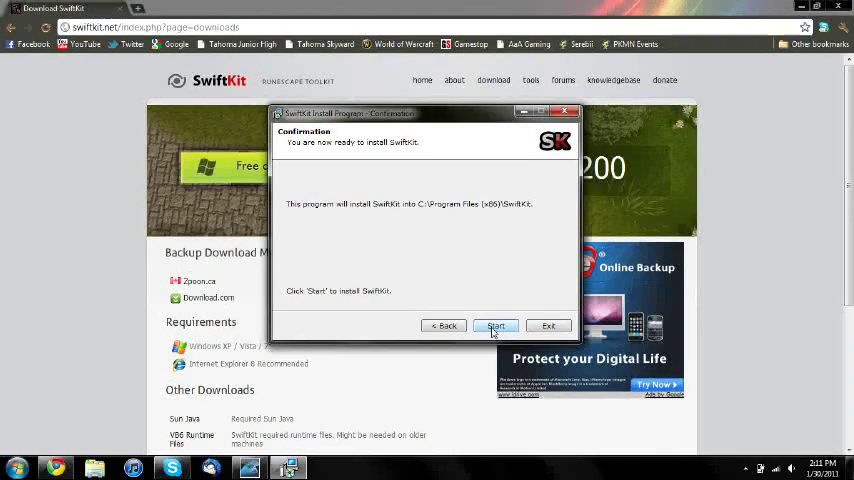
{"action": "left_click", "coordinate": [496, 324]}
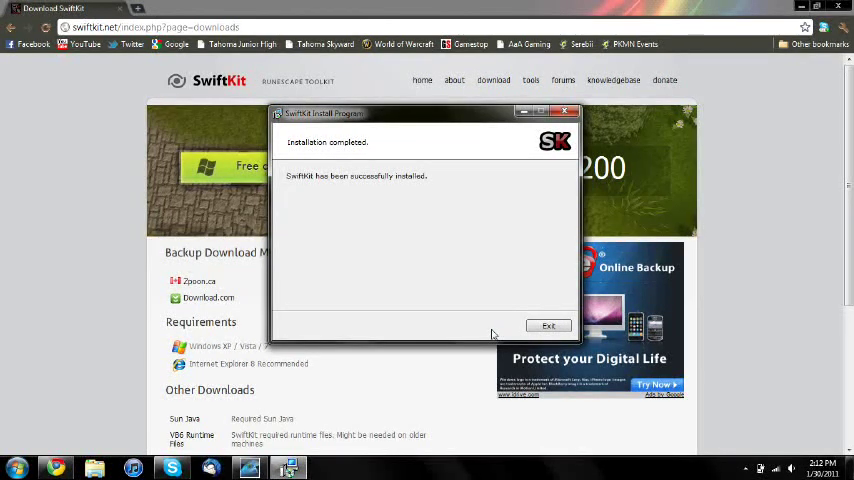
{"action": "left_click", "coordinate": [548, 324]}
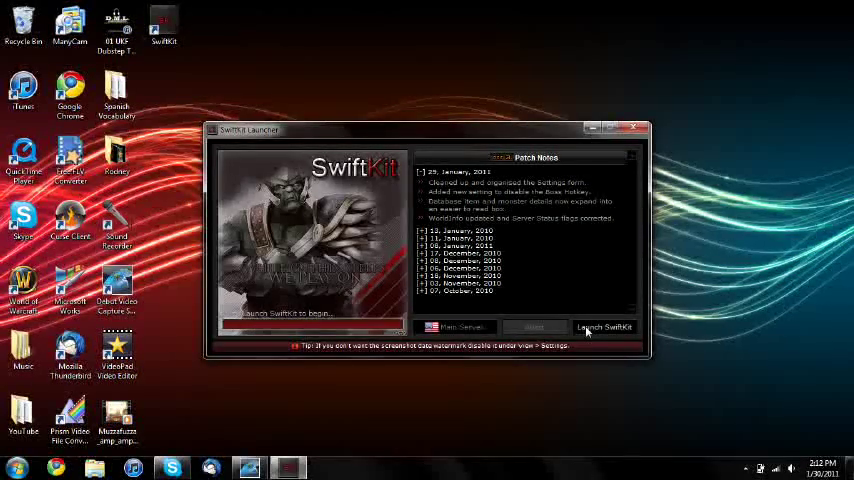
Launch SwiftKit to fetch the pending patch and acknowledge the restart message.
{"action": "left_click", "coordinate": [604, 328]}
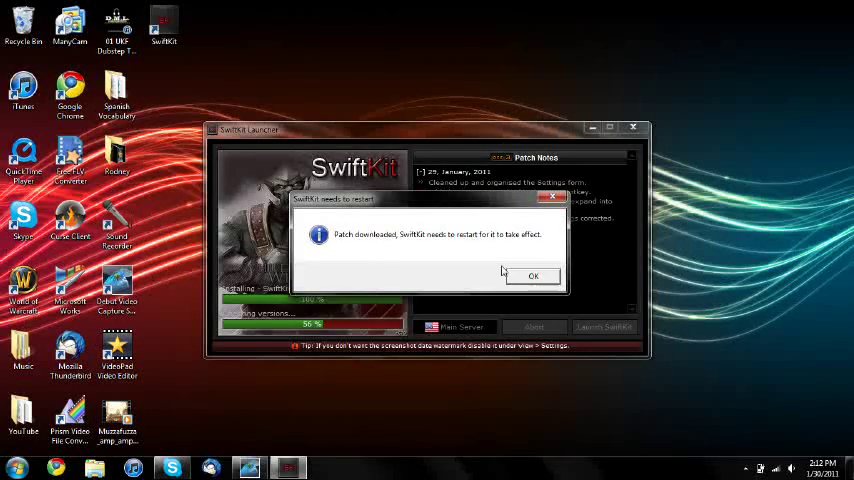
{"action": "left_click", "coordinate": [534, 276]}
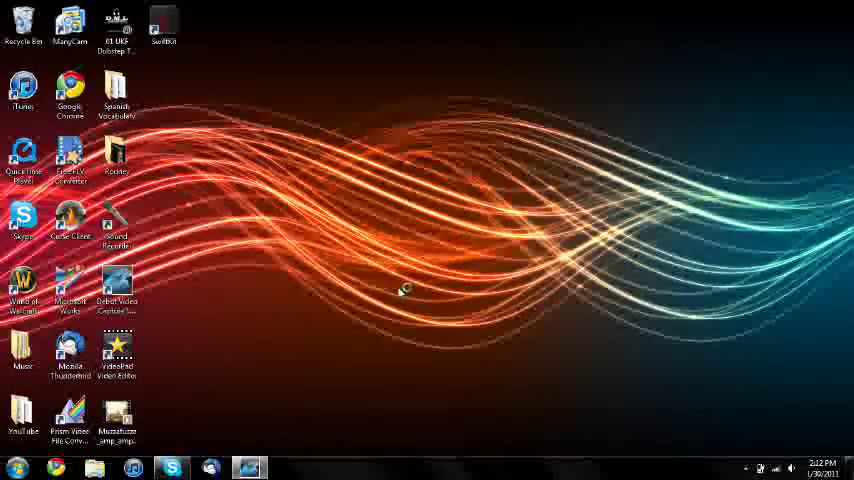
Reopen SwiftKit from the desktop icon and launch the updated program.
{"action": "double_click", "coordinate": [166, 24]}
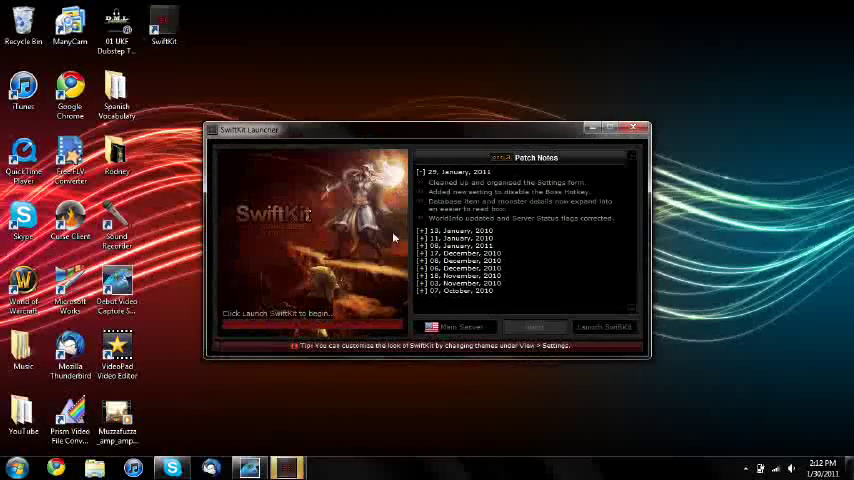
{"action": "left_click", "coordinate": [604, 326]}
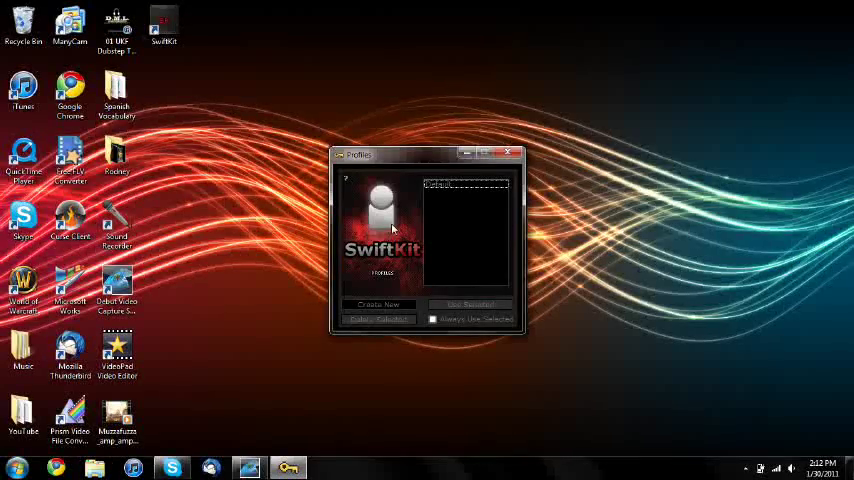
{"action": "mouse_move", "coordinate": [440, 196]}
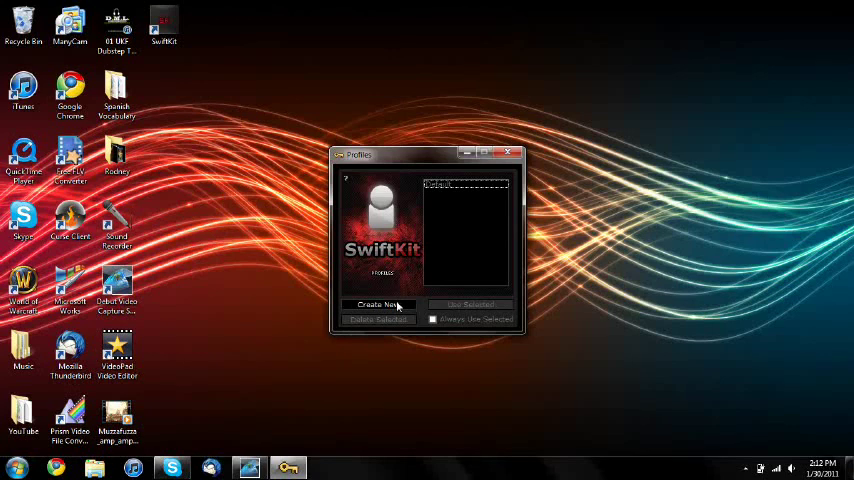
Create a new profile named 'OneBar', select it and load it to reach the main window.
{"action": "left_click", "coordinate": [378, 304]}
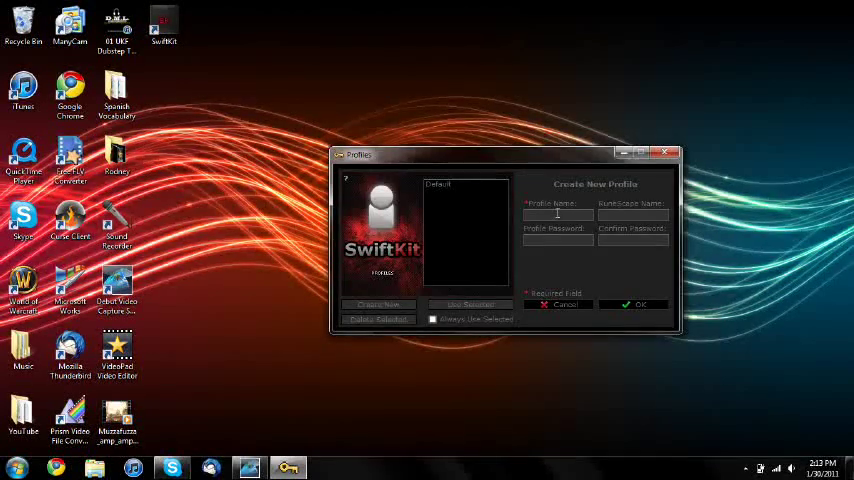
{"action": "type", "text": "OneBall"}
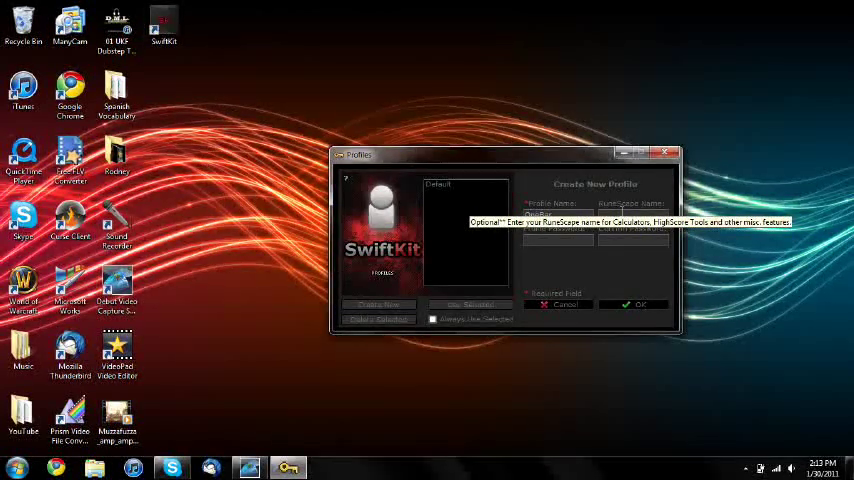
{"action": "type", "text": "OneBar"}
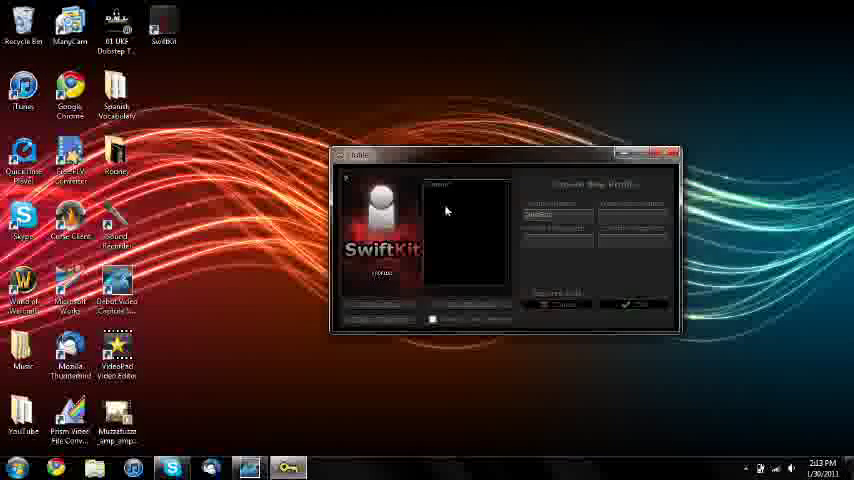
{"action": "type", "text": "OneBar"}
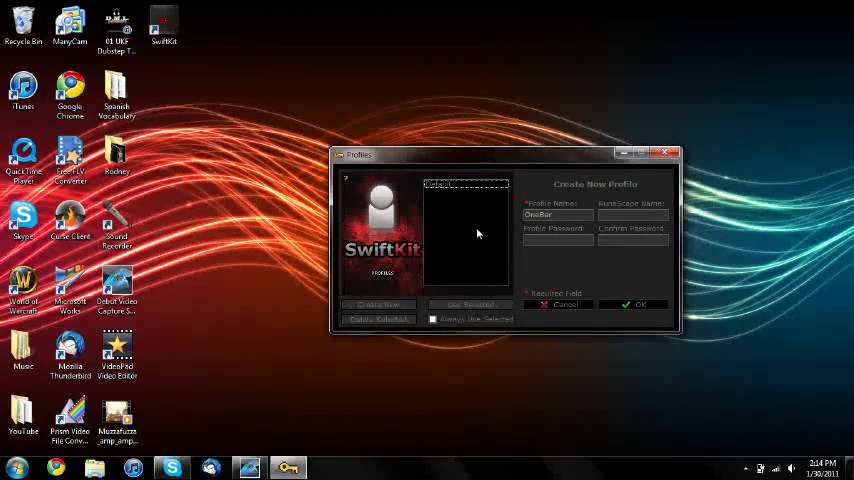
{"action": "mouse_move", "coordinate": [492, 256]}
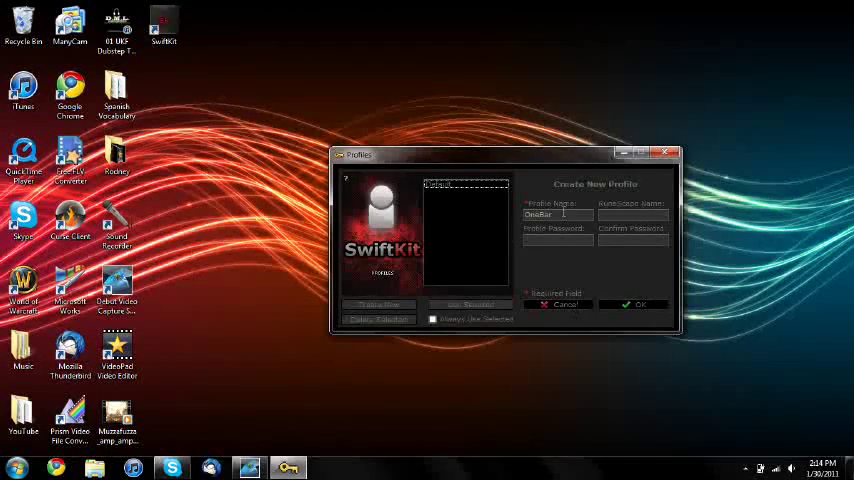
{"action": "left_click", "coordinate": [634, 304]}
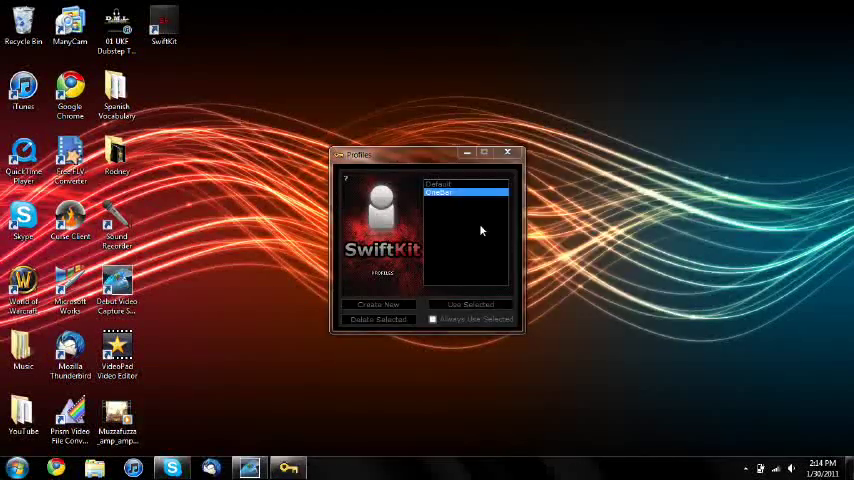
{"action": "left_click", "coordinate": [432, 320]}
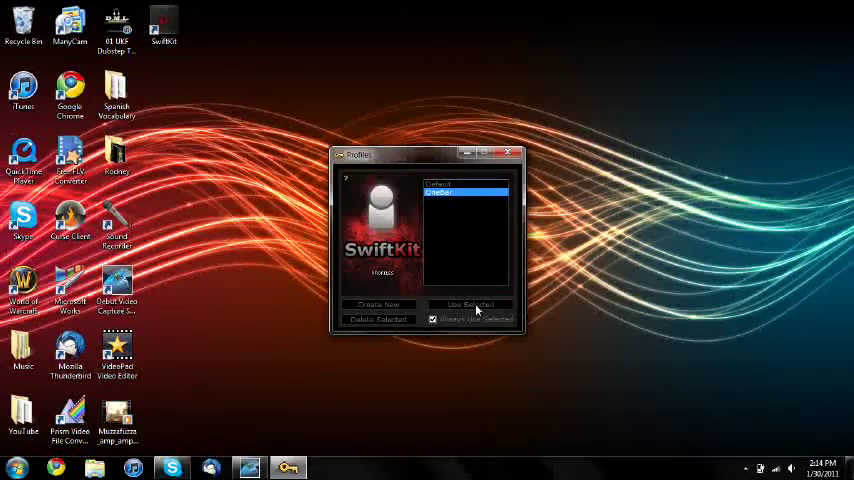
{"action": "left_click", "coordinate": [468, 304]}
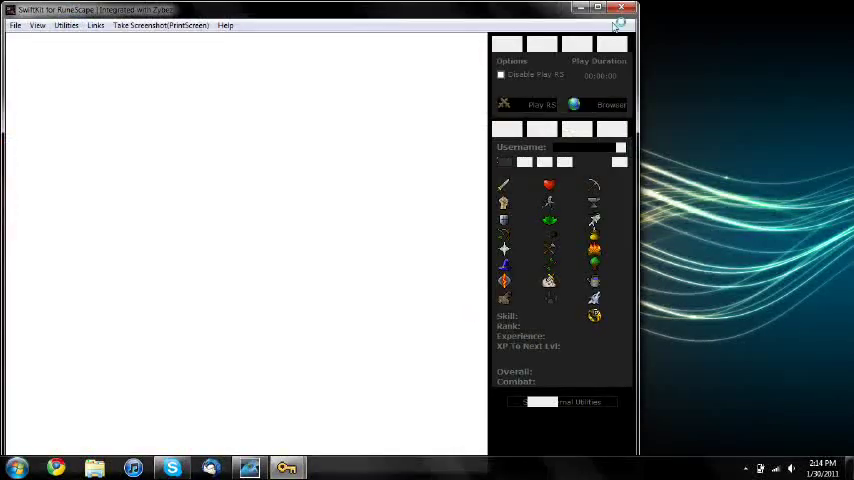
Let the news page load and dismiss the 'No events for this player' warning.
{"action": "left_click", "coordinate": [604, 12]}
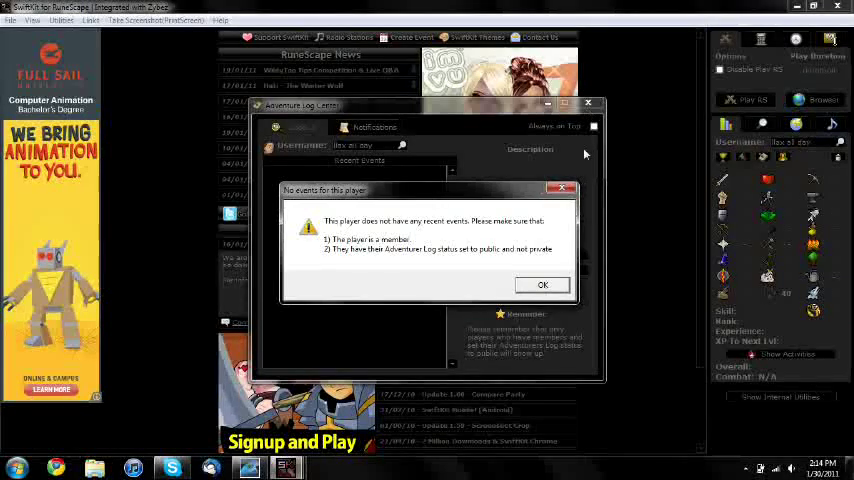
{"action": "mouse_move", "coordinate": [564, 188]}
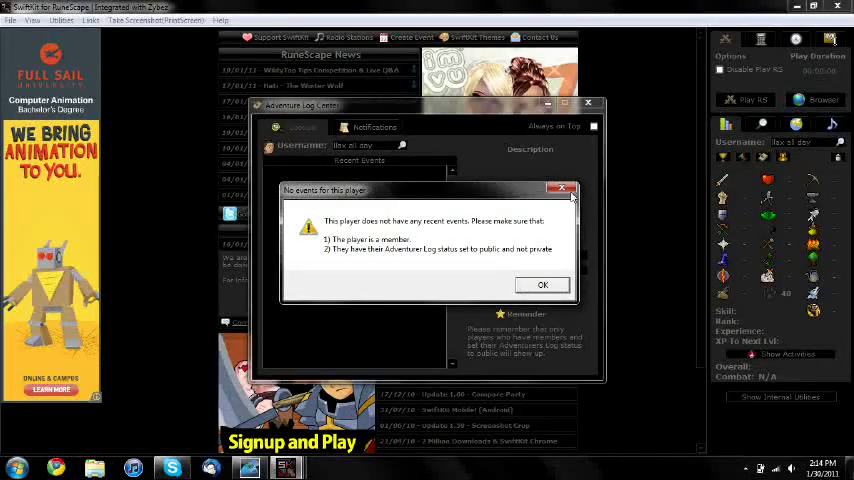
{"action": "left_click", "coordinate": [542, 284]}
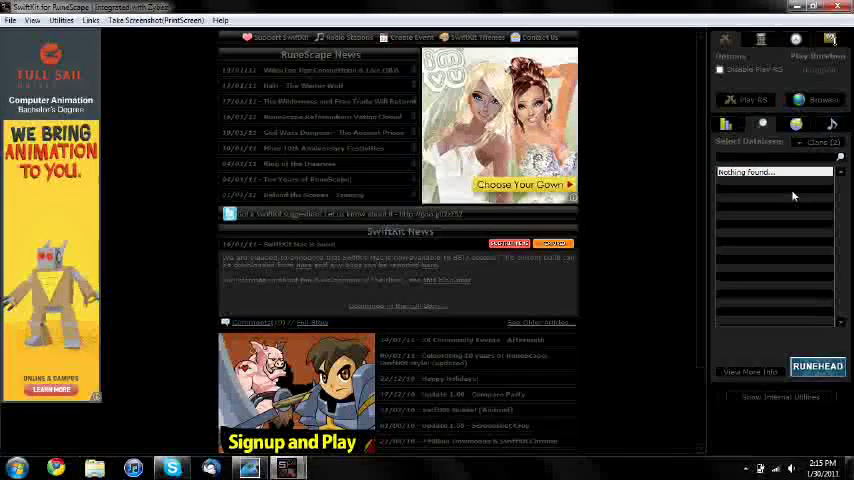
Search the item database for 'rune', view the Rune pickaxe details, then close them.
{"action": "type", "text": "rune"}
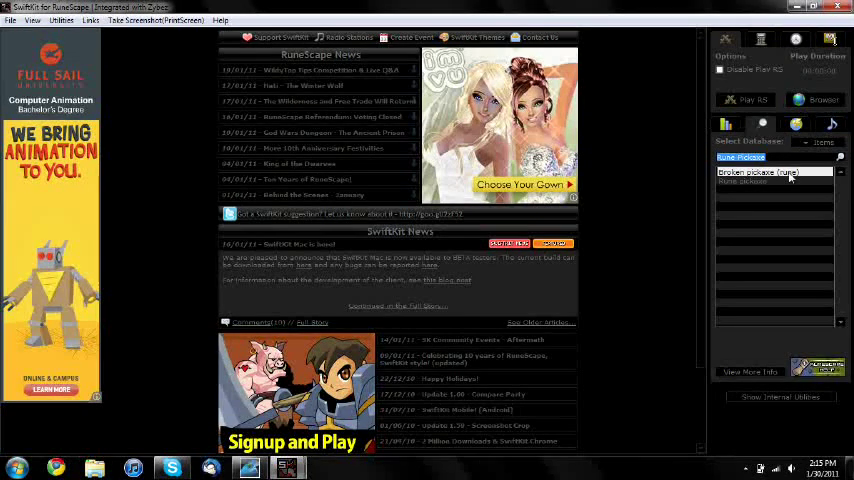
{"action": "left_click", "coordinate": [764, 182]}
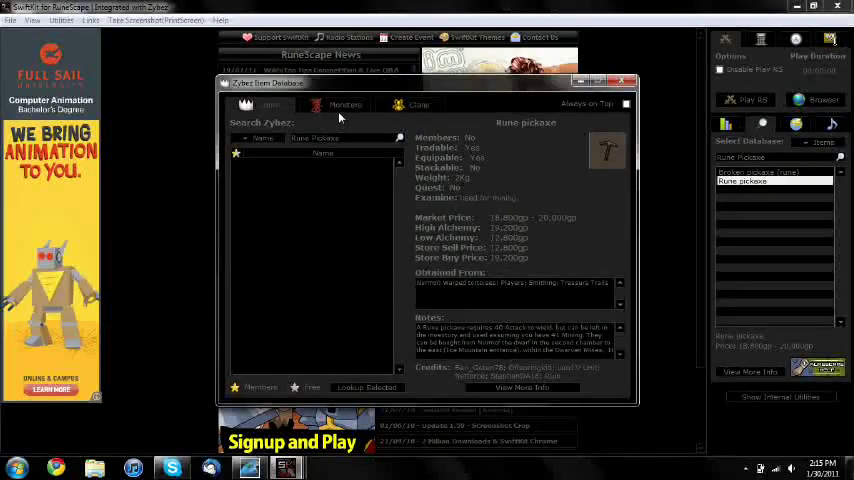
{"action": "left_click", "coordinate": [632, 90]}
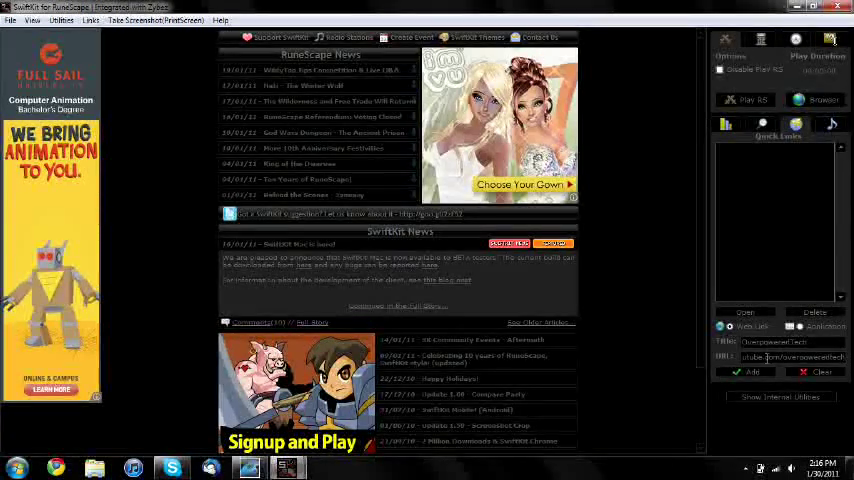
Save the YouTube channel link in Quick Links and load that channel page.
{"action": "left_click", "coordinate": [748, 372]}
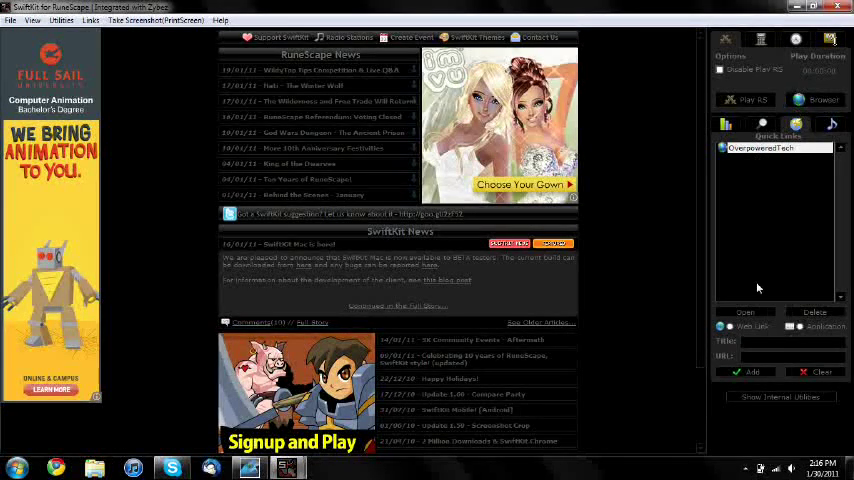
{"action": "left_click", "coordinate": [814, 100]}
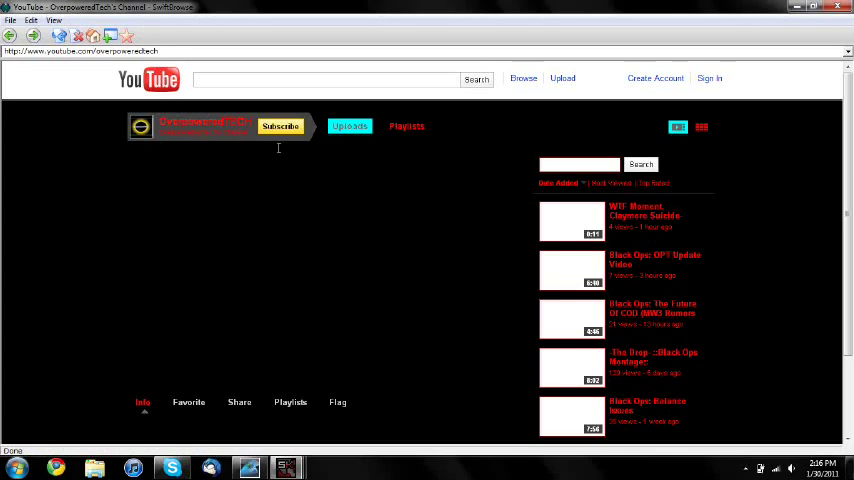
Return the browser area to the RuneScape home page via the toolbar home button.
{"action": "left_click", "coordinate": [572, 220]}
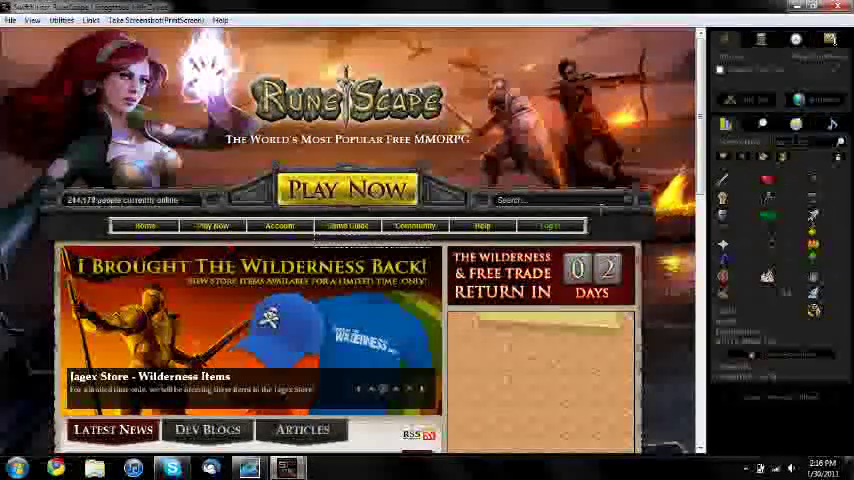
Show the tools panel on the right beside the loaded RuneScape homepage.
{"action": "left_click", "coordinate": [348, 224]}
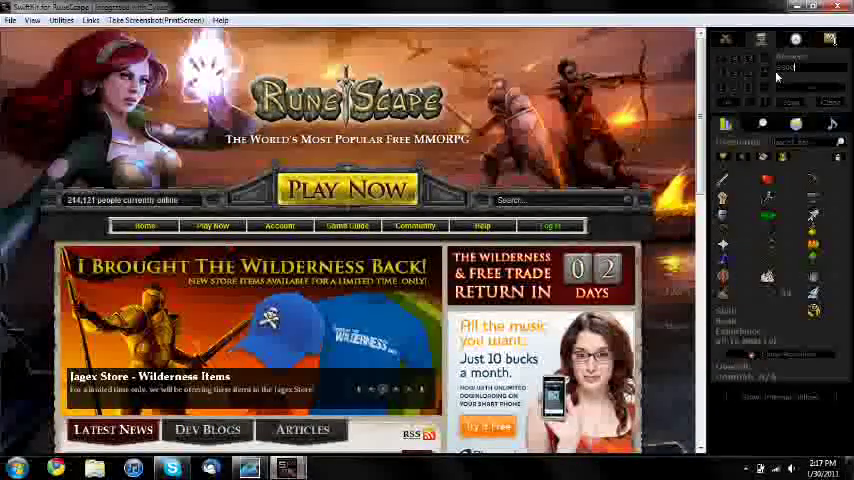
Show the chat connection panel with profile, nickname and channel fields below the site.
{"action": "left_click", "coordinate": [792, 42]}
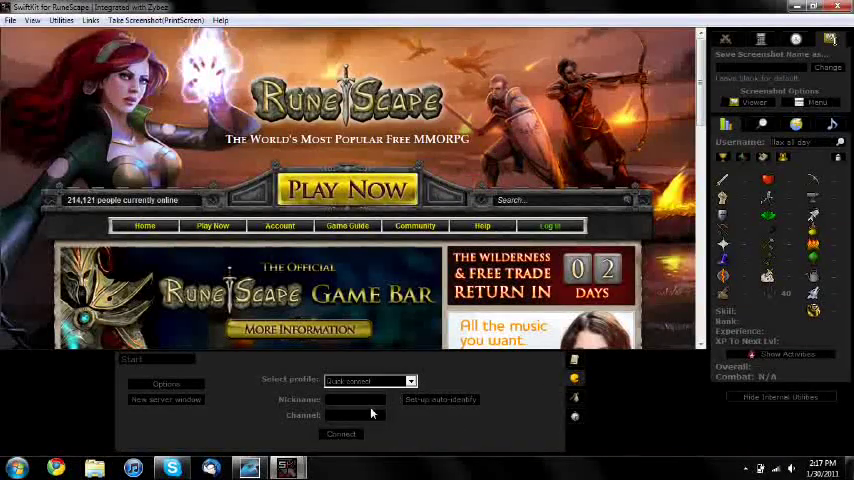
{"action": "mouse_move", "coordinate": [482, 420]}
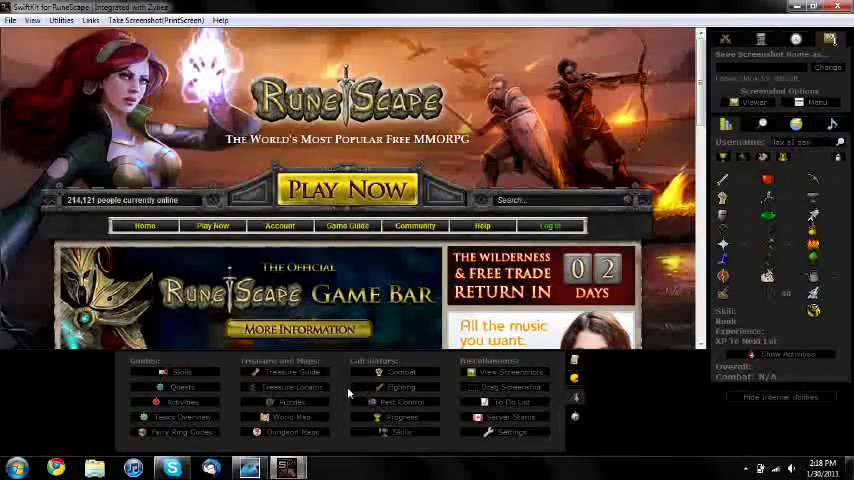
{"action": "mouse_move", "coordinate": [430, 436]}
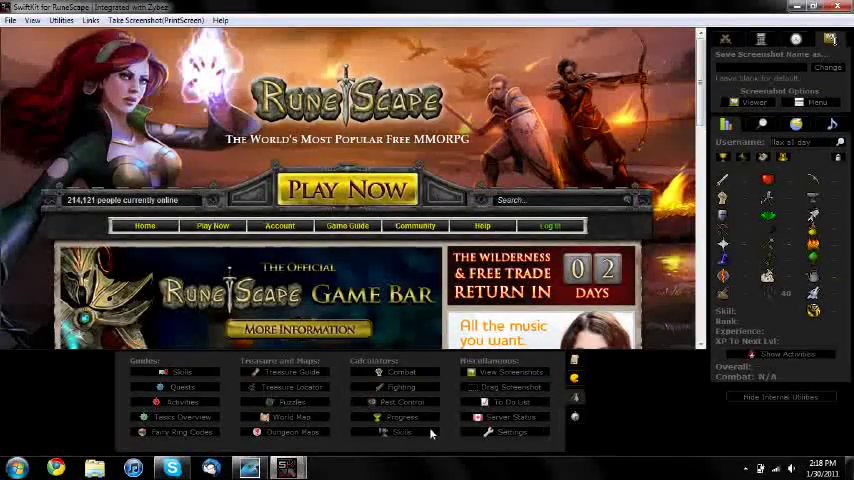